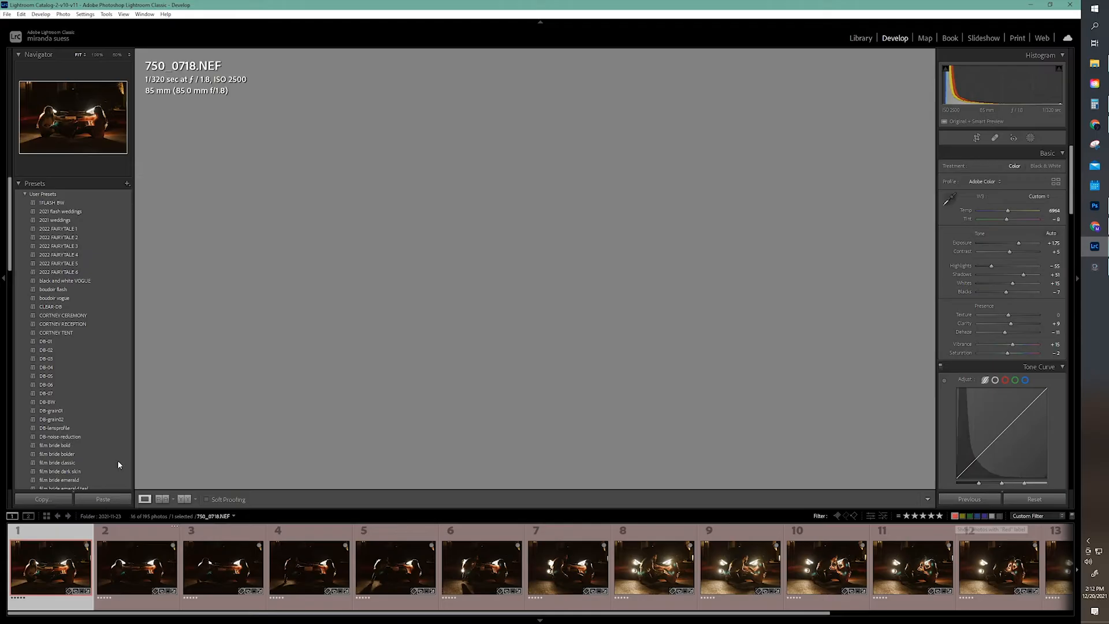
- Browse the headlight portraits in the filmstrip, then select frames 1 through 16
click(135, 568)
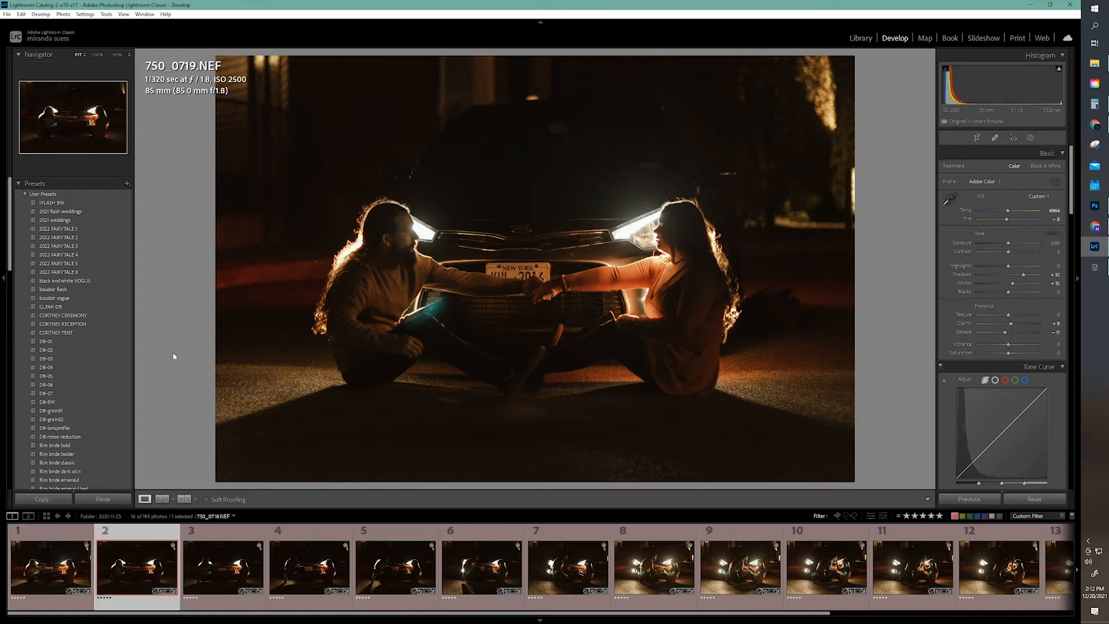
click(221, 568)
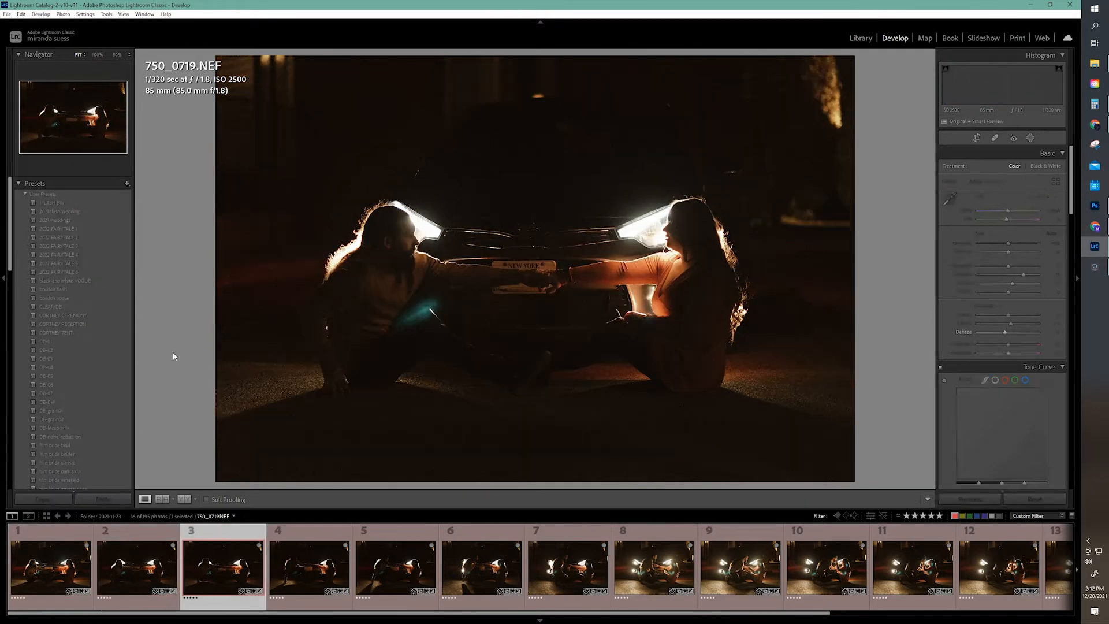
click(308, 571)
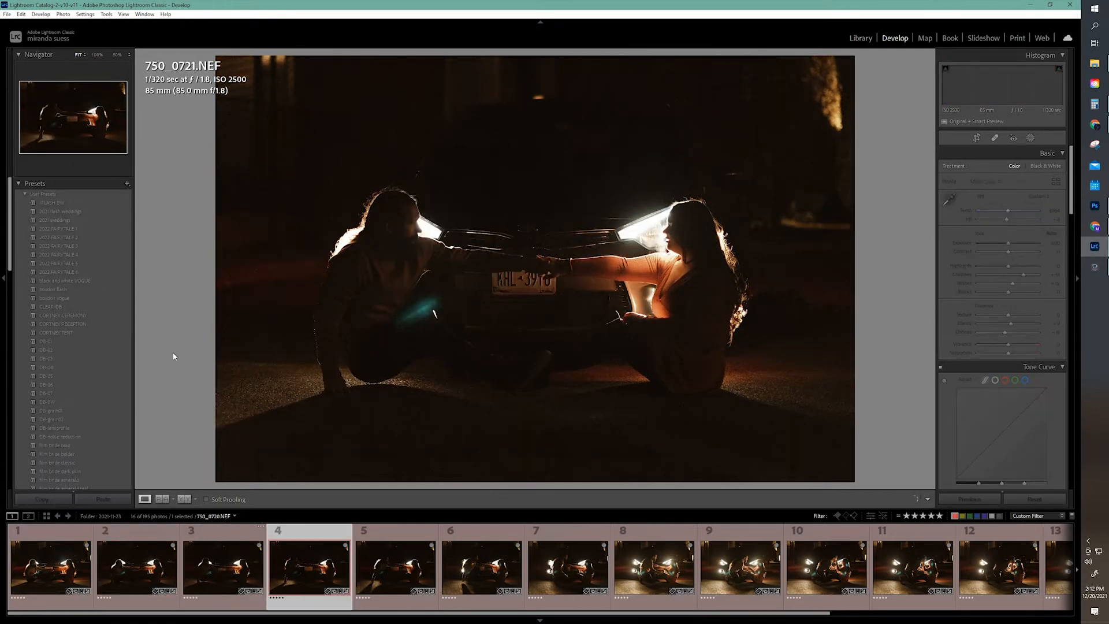
click(565, 574)
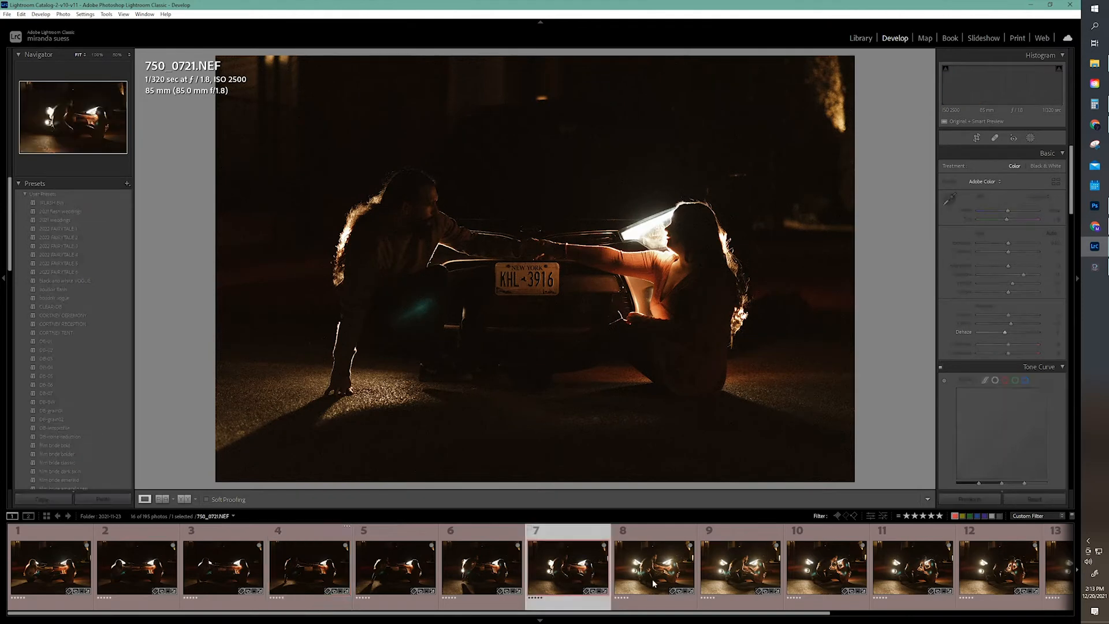
click(658, 572)
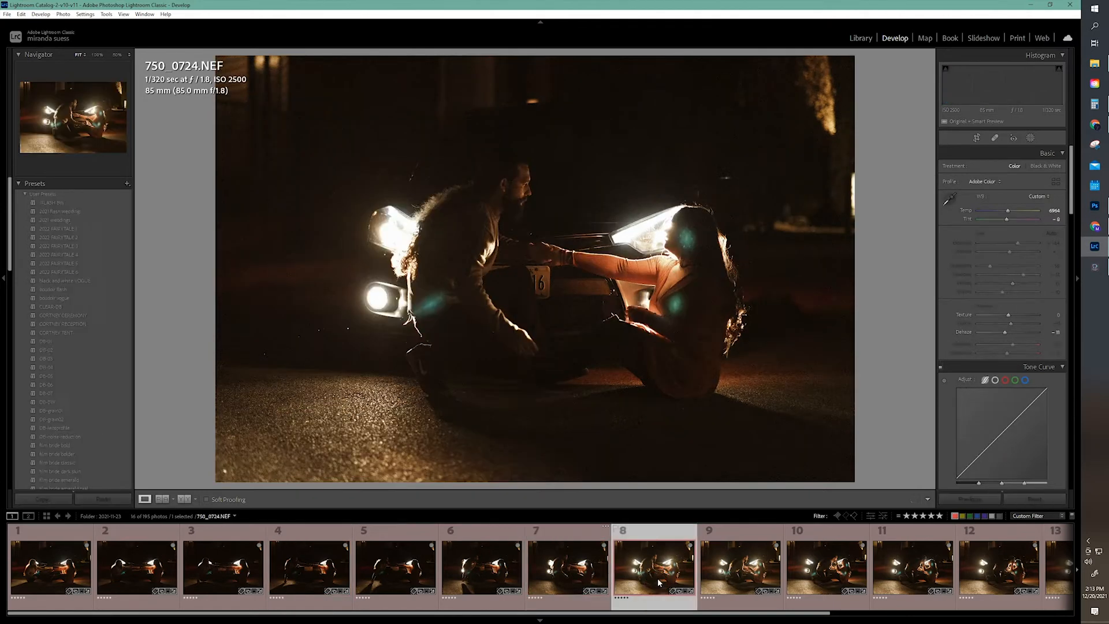
click(43, 569)
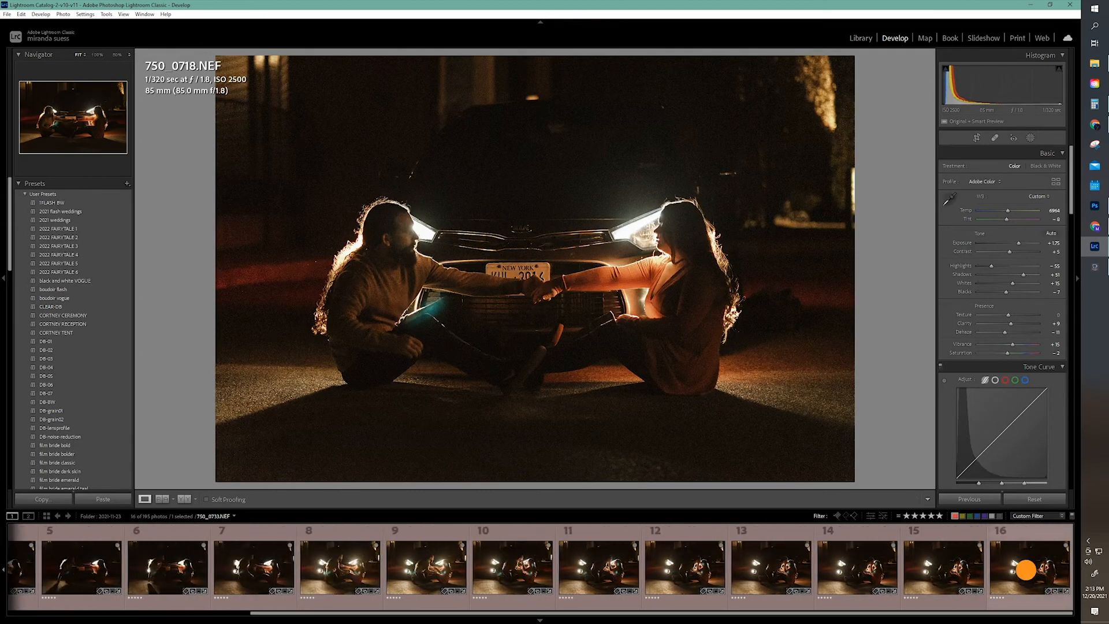
click(8, 14)
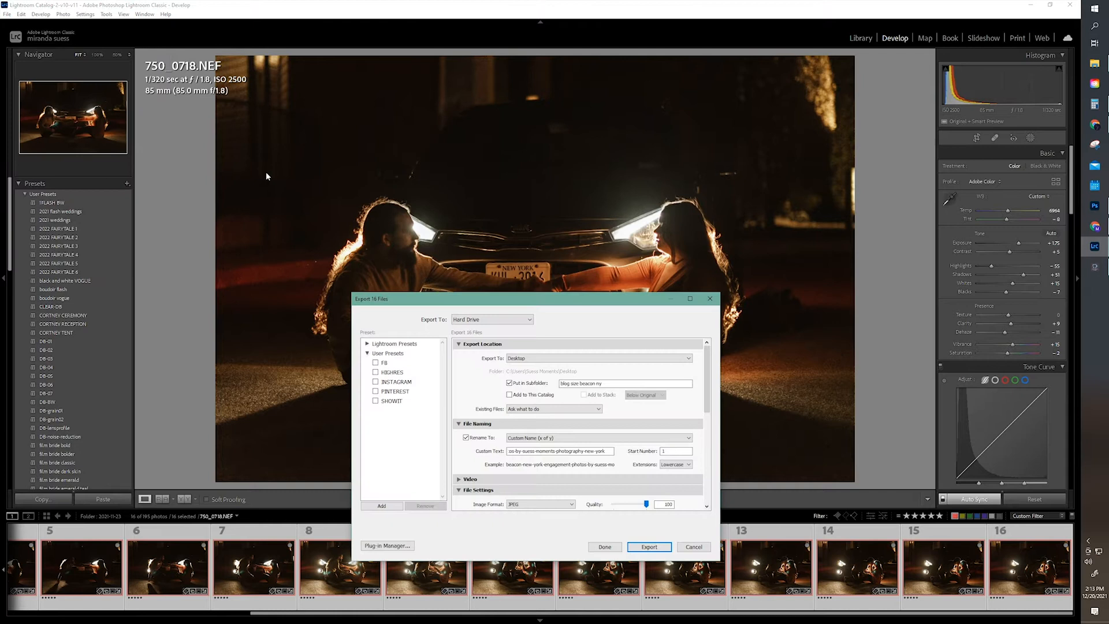
- Load the INSTAGRAM export preset and set the subfolder to 'create gif'
click(396, 381)
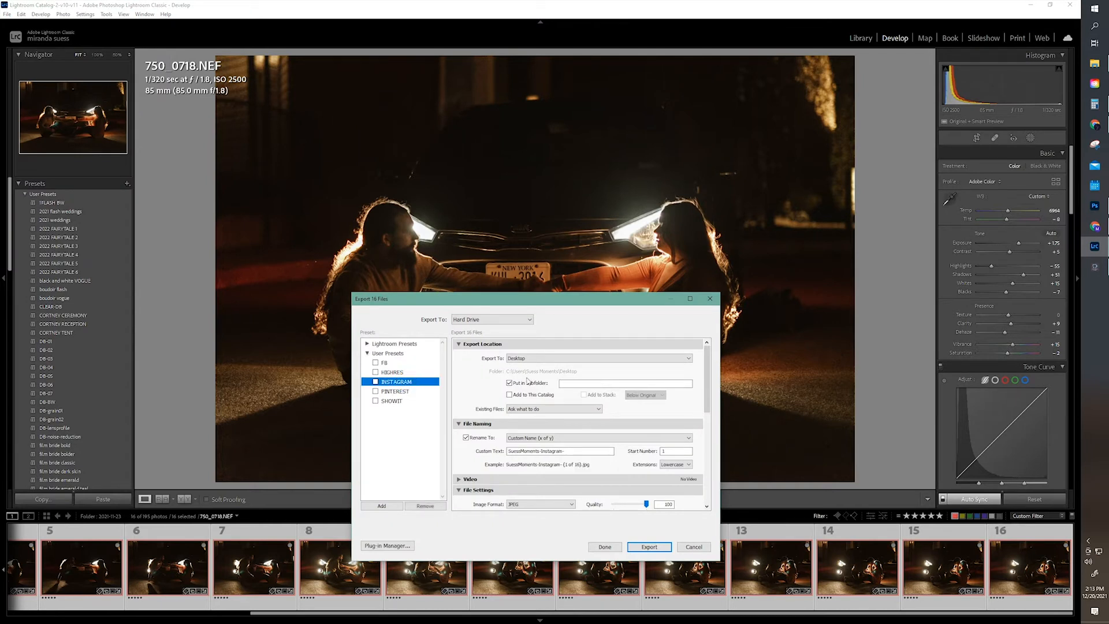
text(creai)
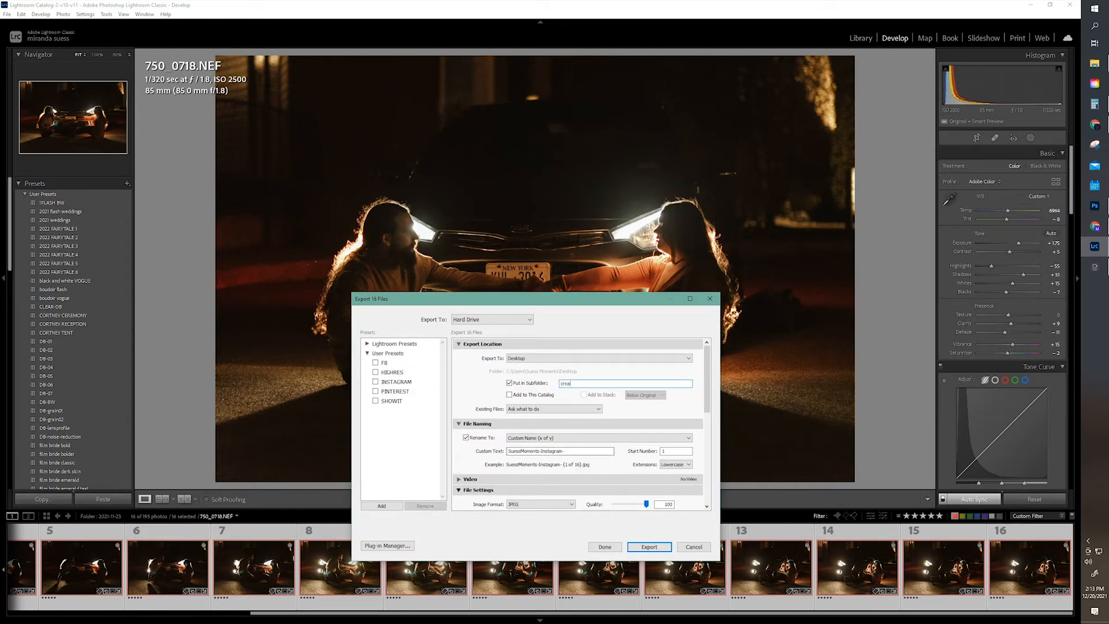
text(create gif)
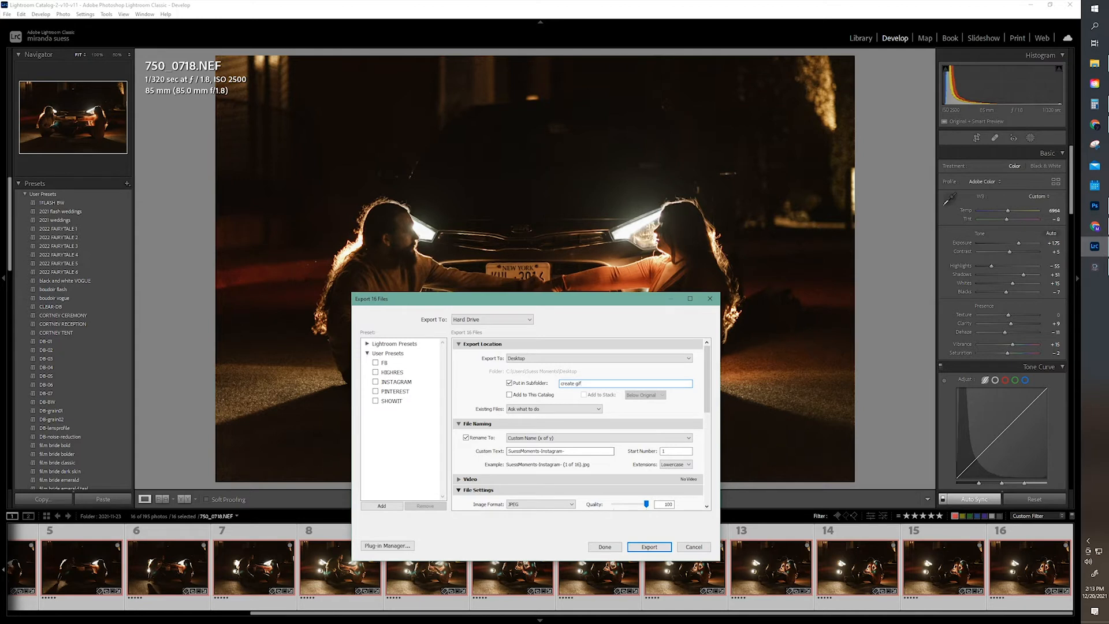
- Extend the custom file name with 'gif-couple-in-fron' and export the sixteen frames
click(561, 451)
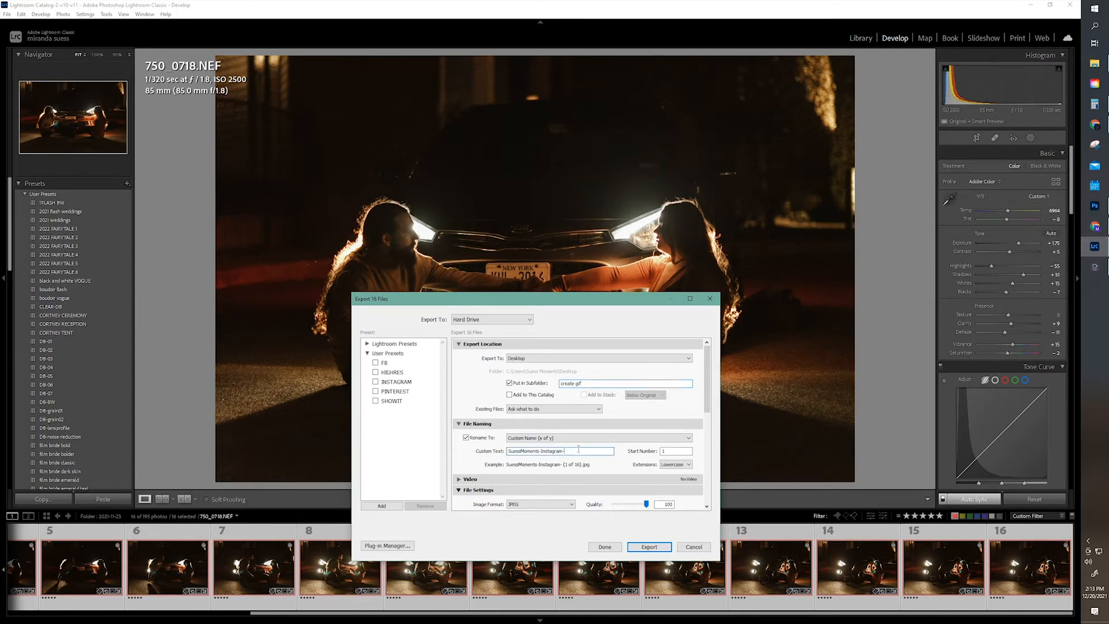
text(gif-couple)
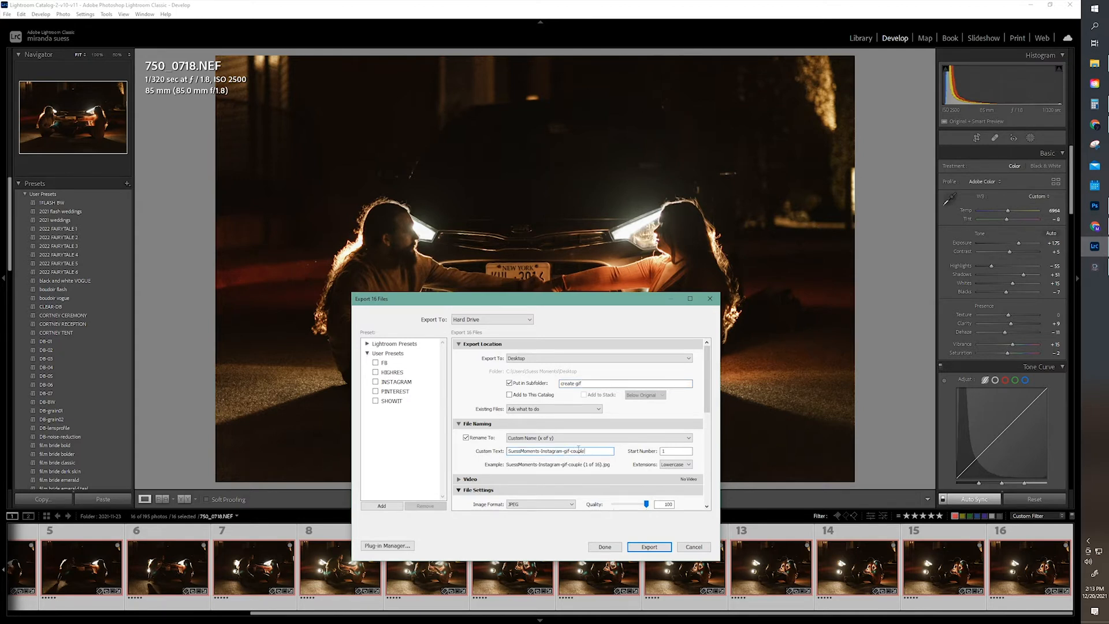
text(-in-front-of-car)
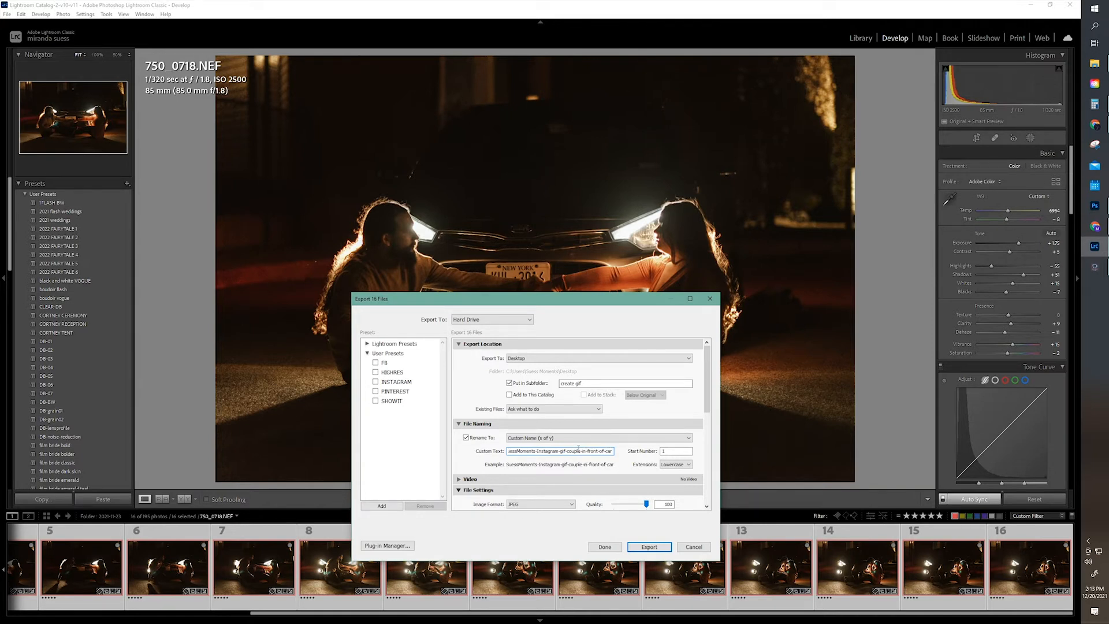
scroll(down, 3)
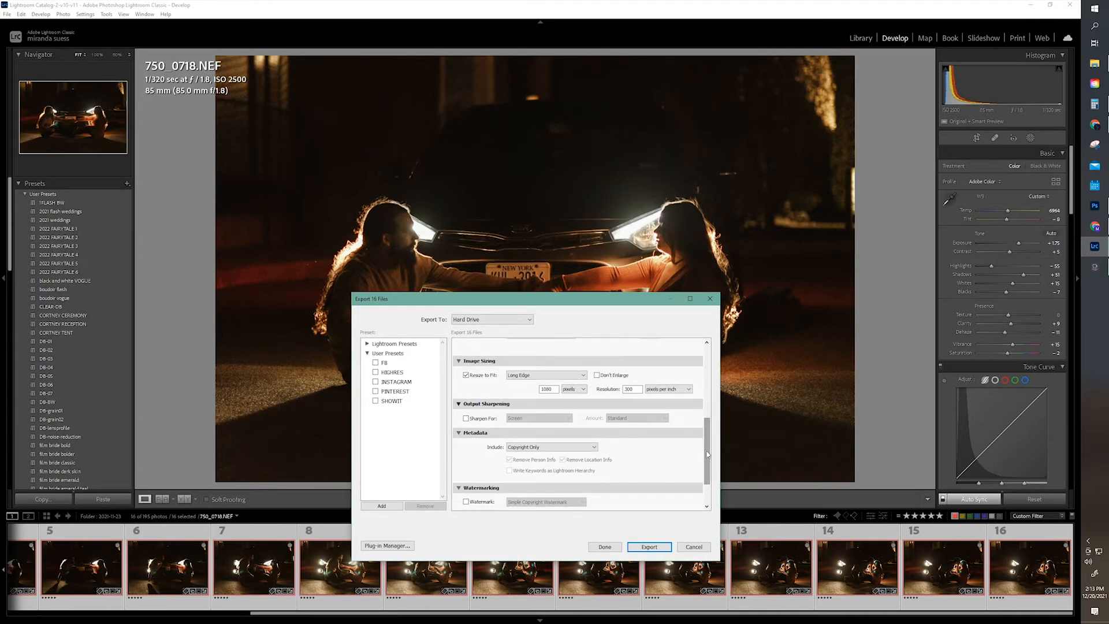
scroll(down, 3)
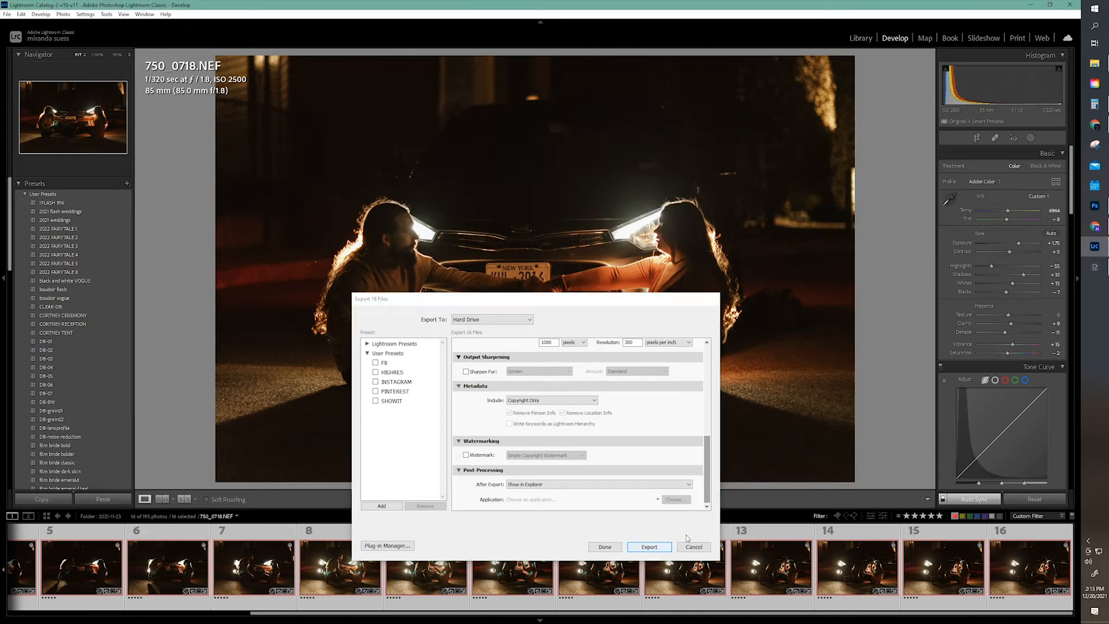
click(649, 547)
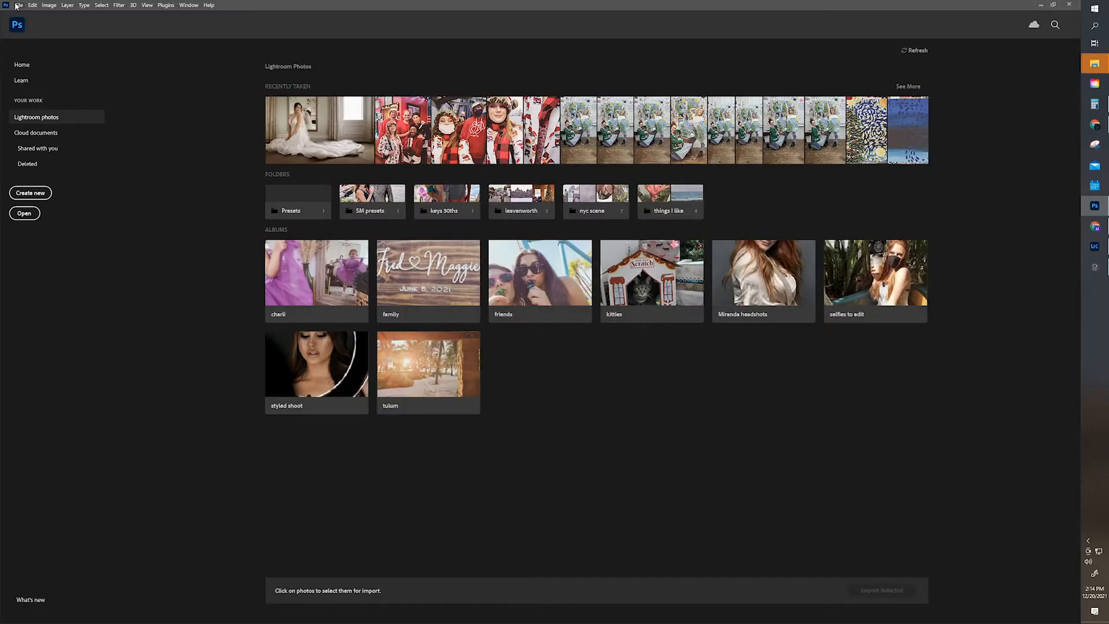
mouse_move(194, 215)
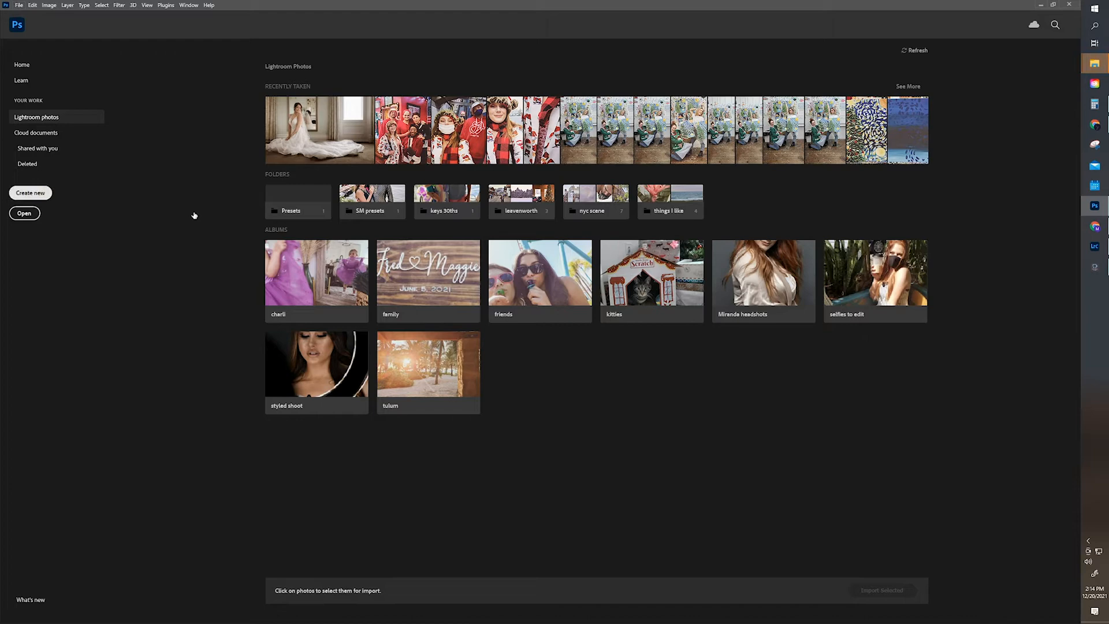
- Create a new document from the Custom 1920 × 1080 px preset
click(30, 193)
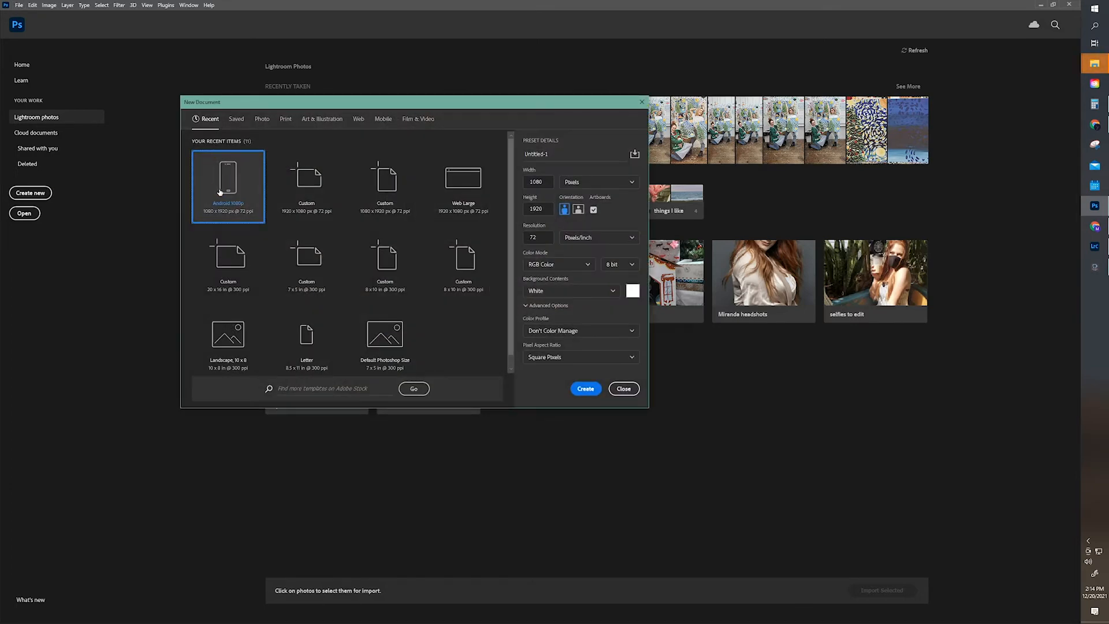
click(307, 185)
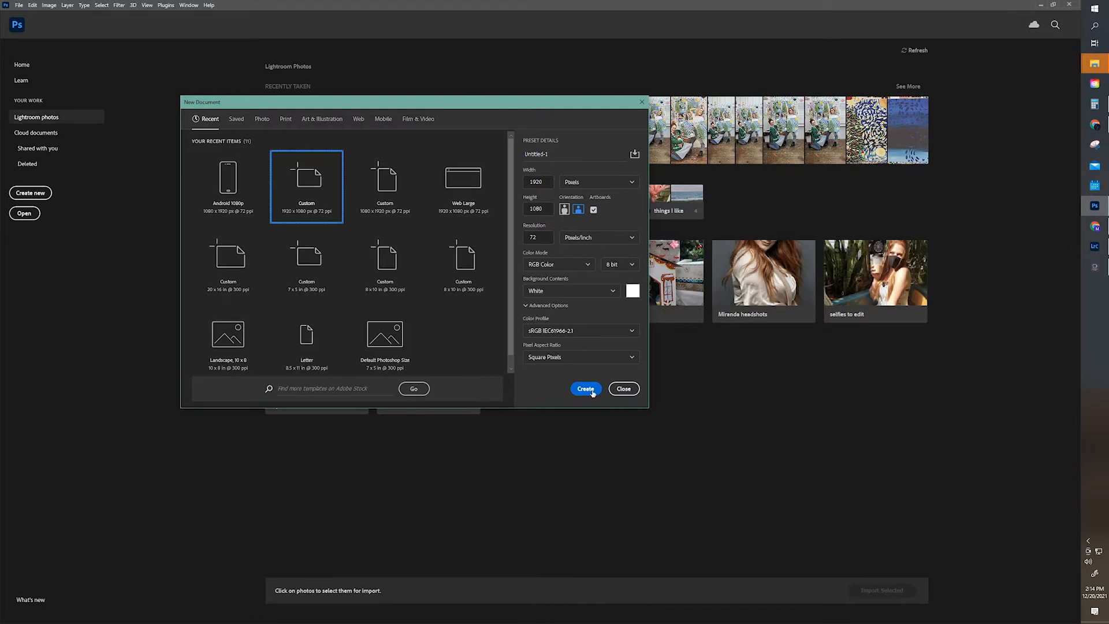
click(586, 388)
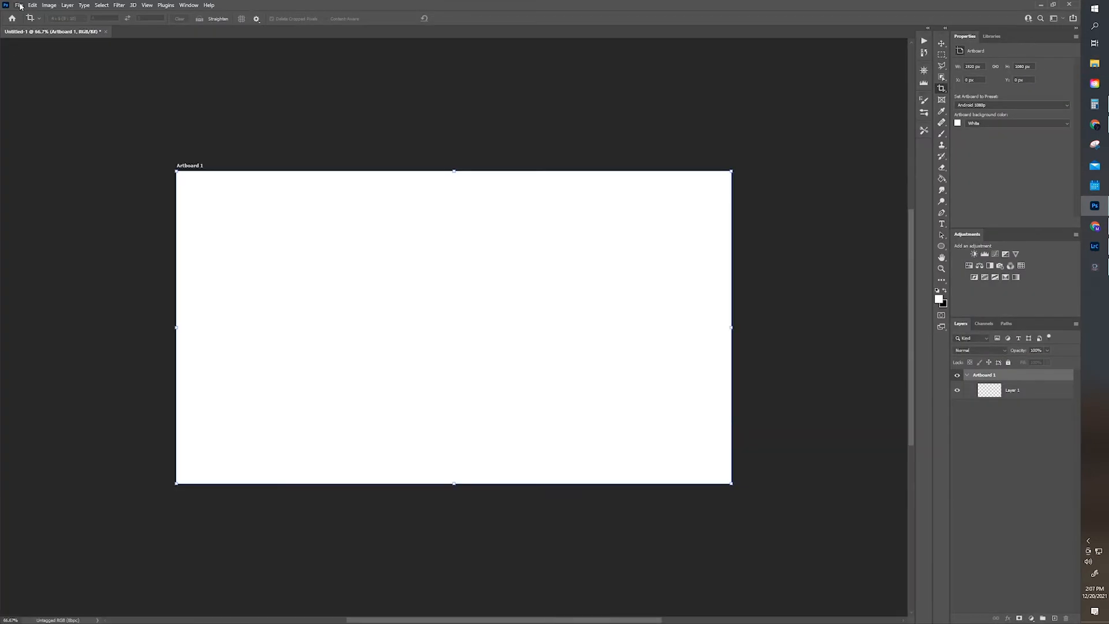
- Open Load Files into Stack with Use: Files and browse for the exported frames
click(23, 5)
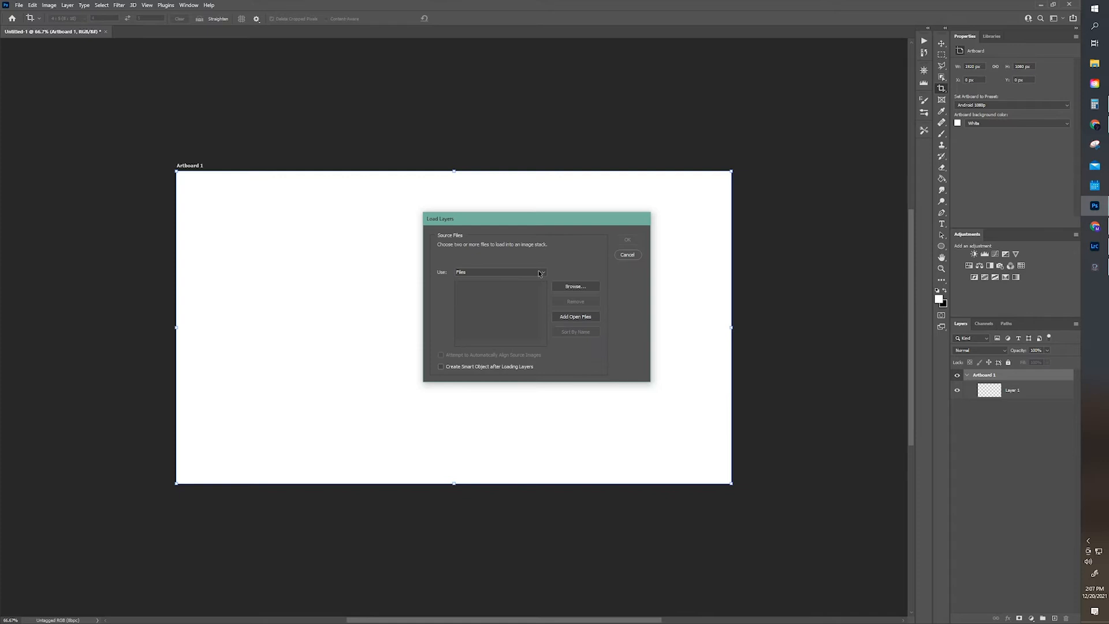
click(575, 286)
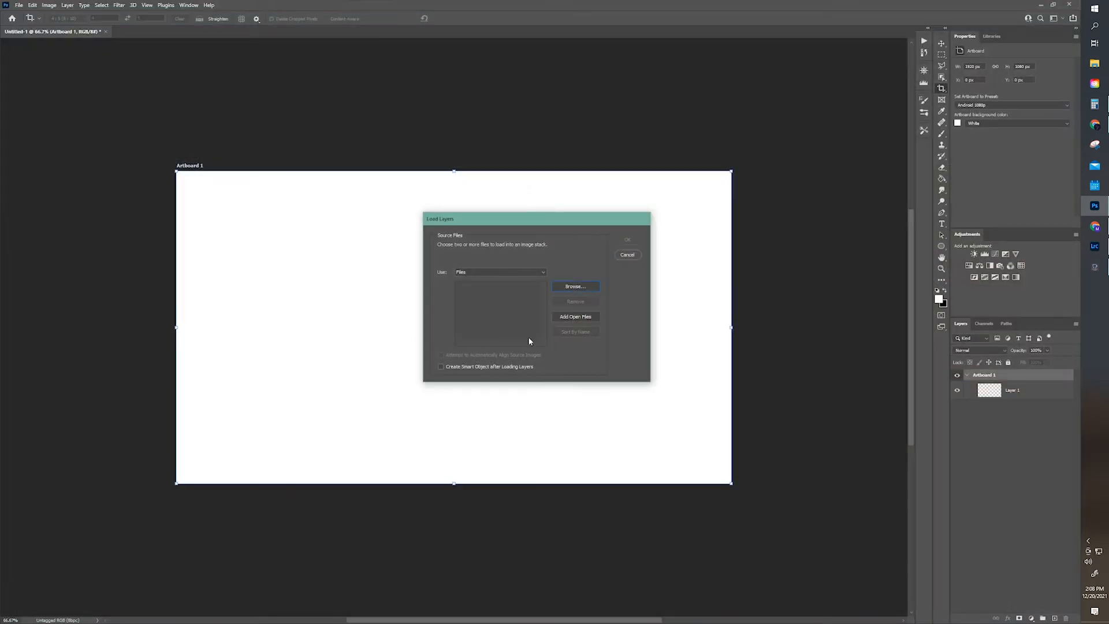
click(575, 286)
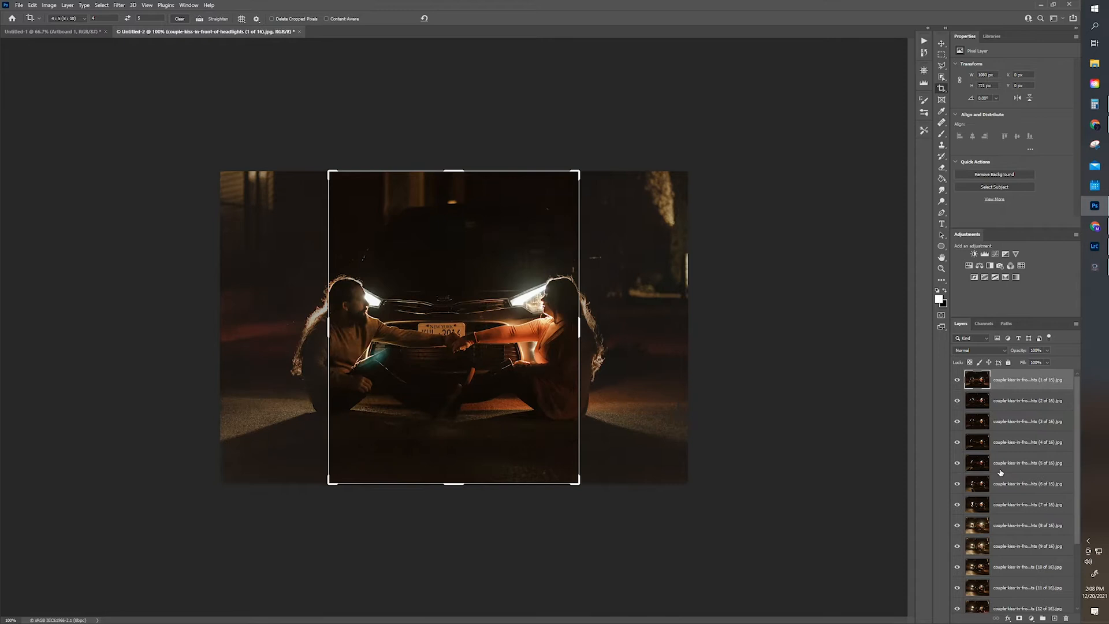
- Reset the crop to Original Ratio and select all frame layers
click(68, 19)
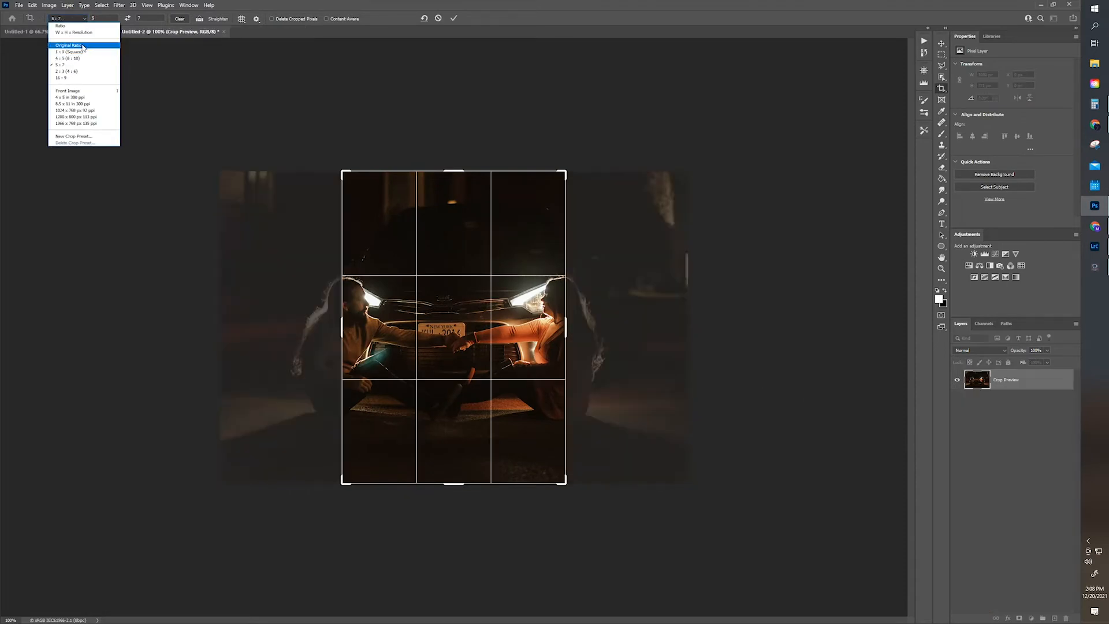
click(78, 43)
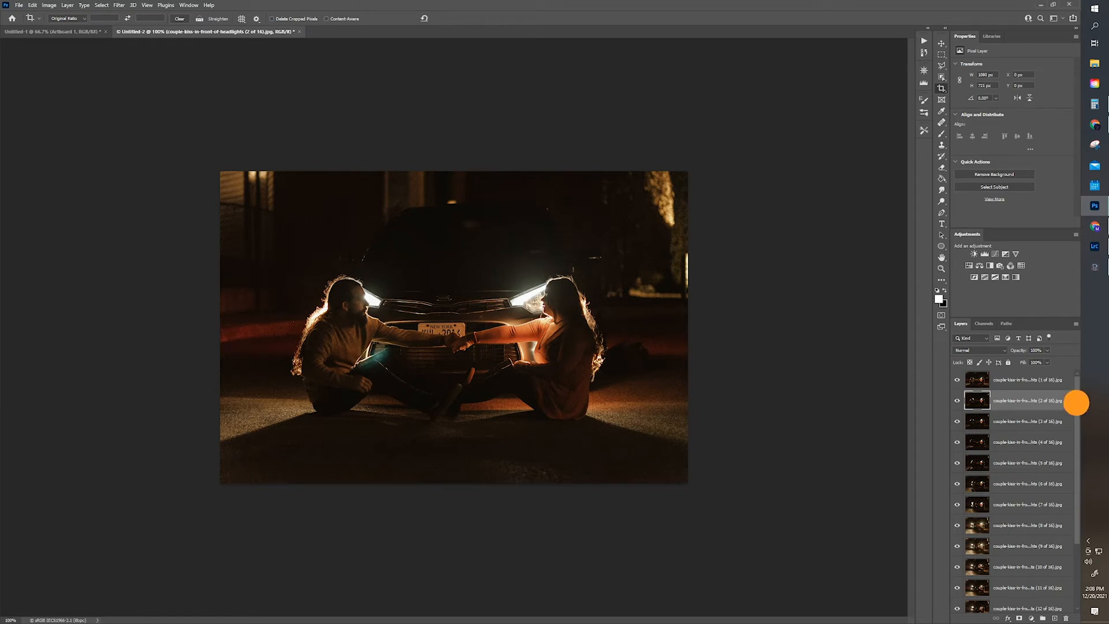
click(1028, 380)
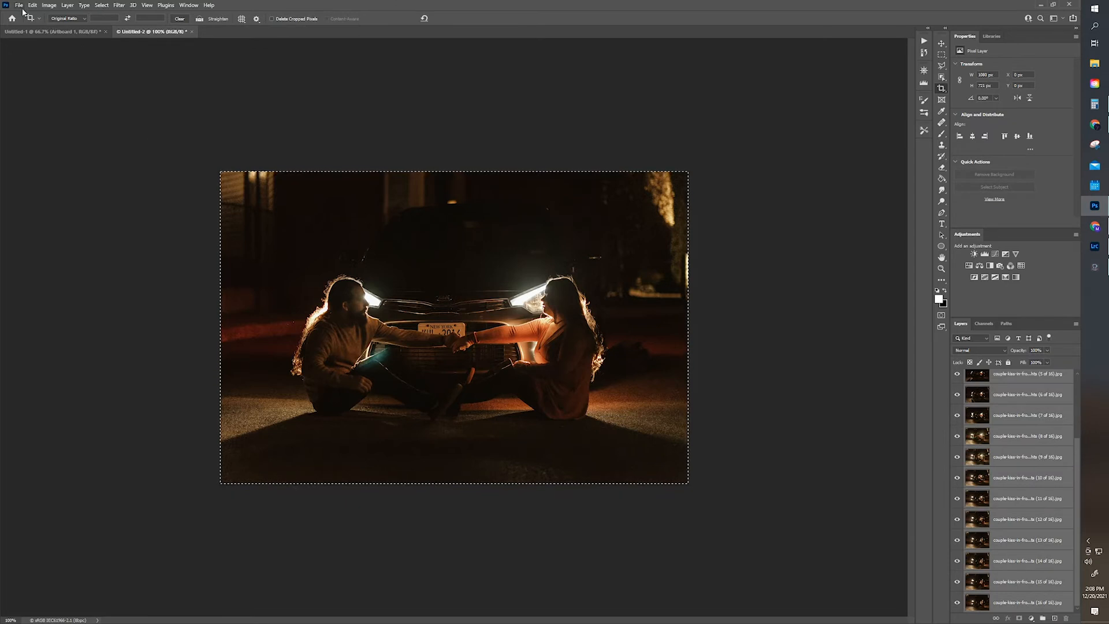
- Run Auto-Align Layers with Auto projection on the sixteen selected layers
click(19, 5)
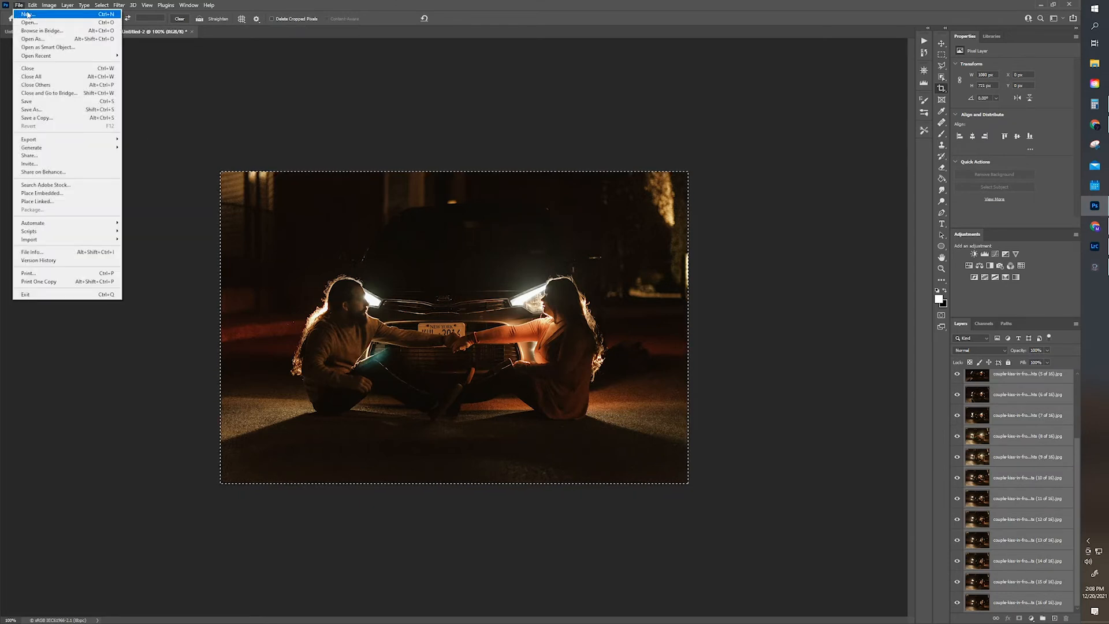
click(28, 5)
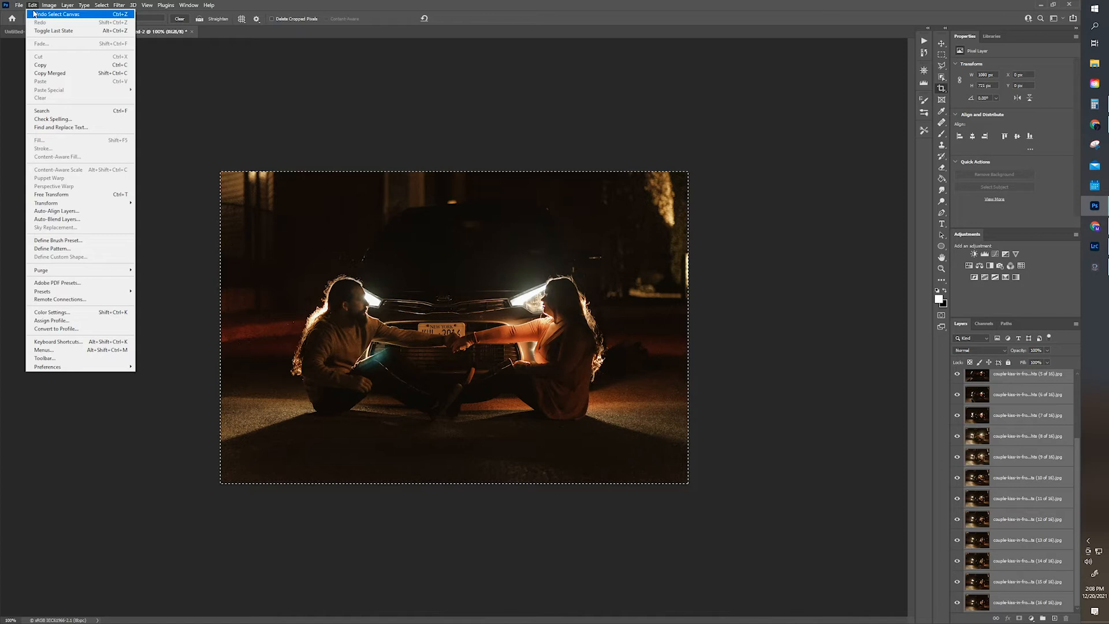
click(57, 211)
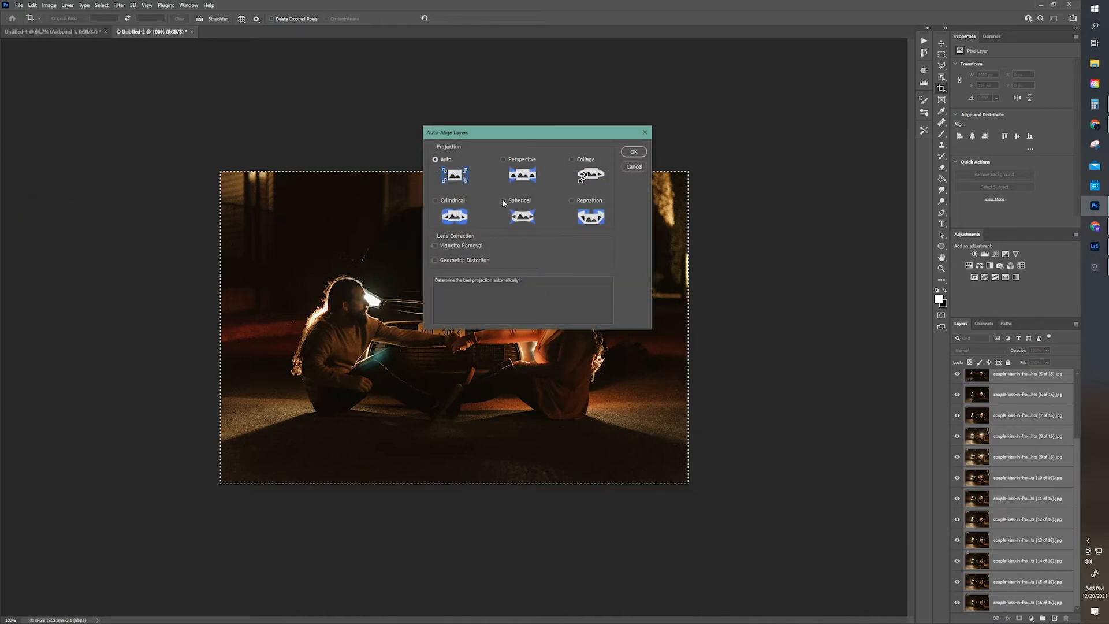
click(634, 151)
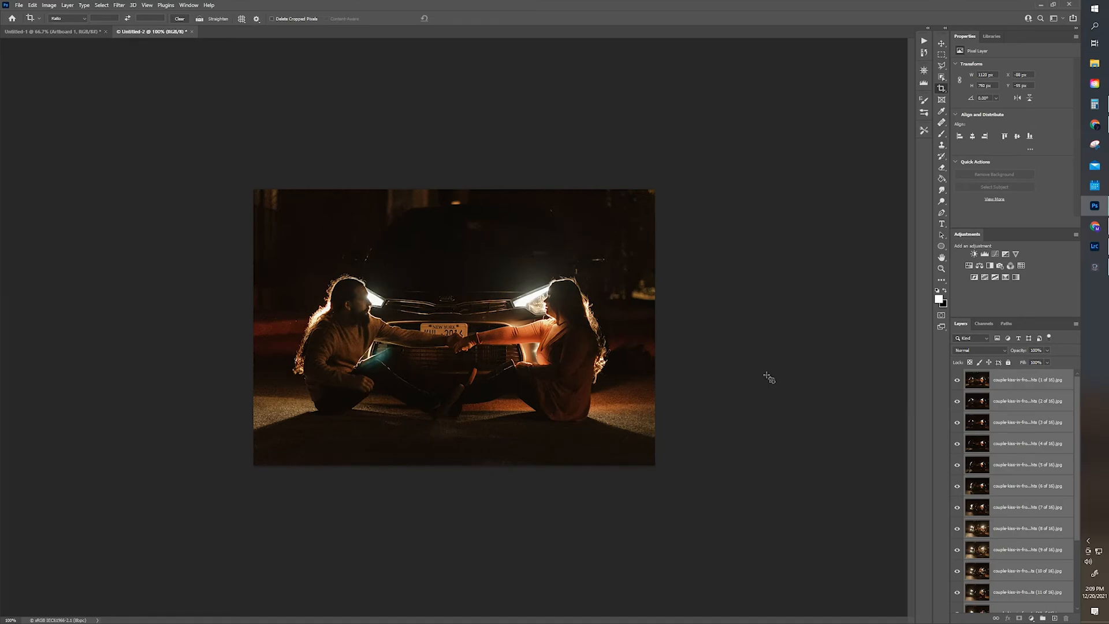
scroll(down, 3)
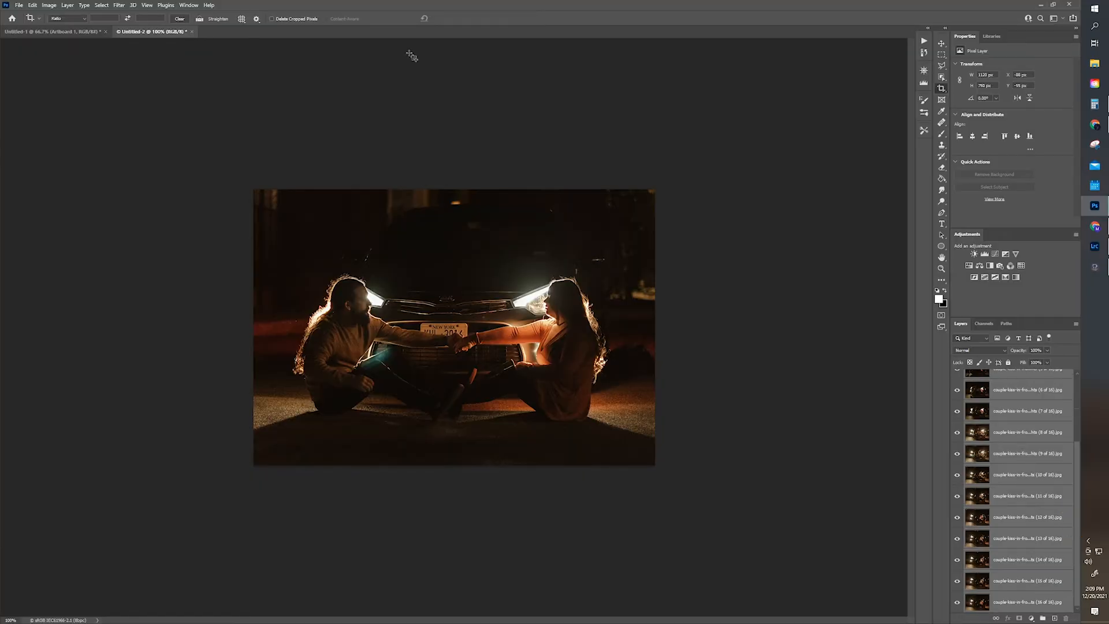
click(187, 5)
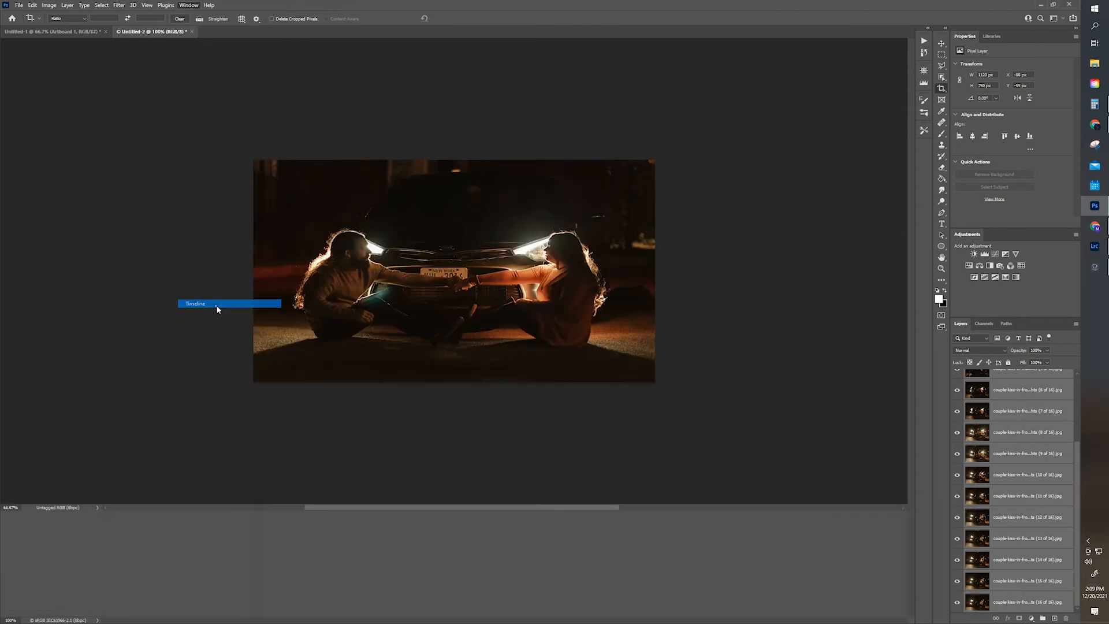
- Create a Timeline frame animation using Make Frames From Layers, then stop the preview
click(196, 303)
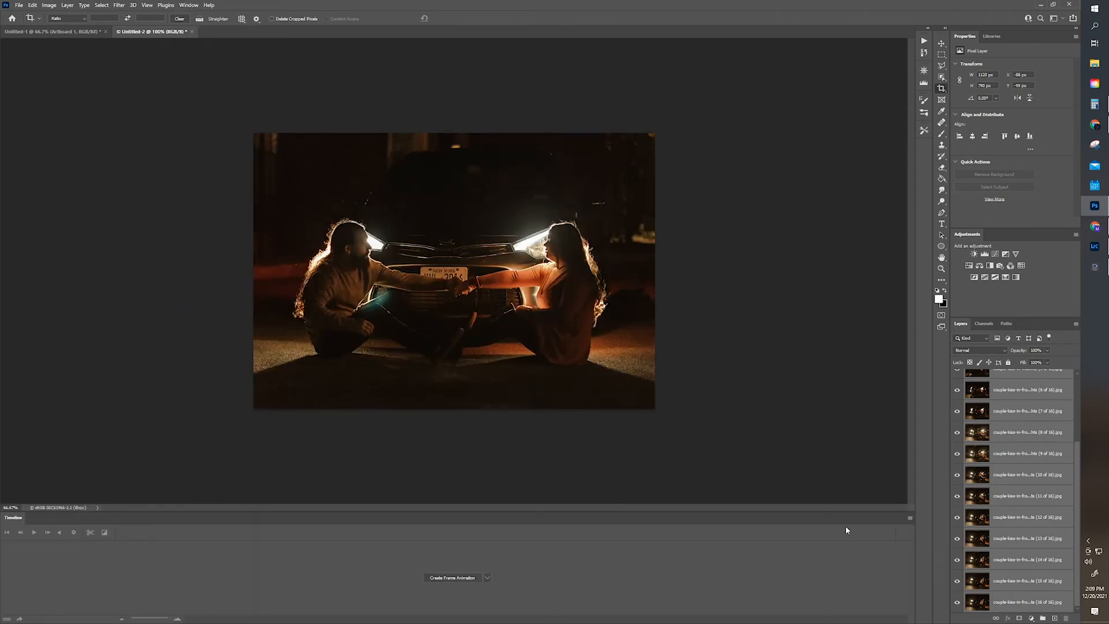
click(453, 578)
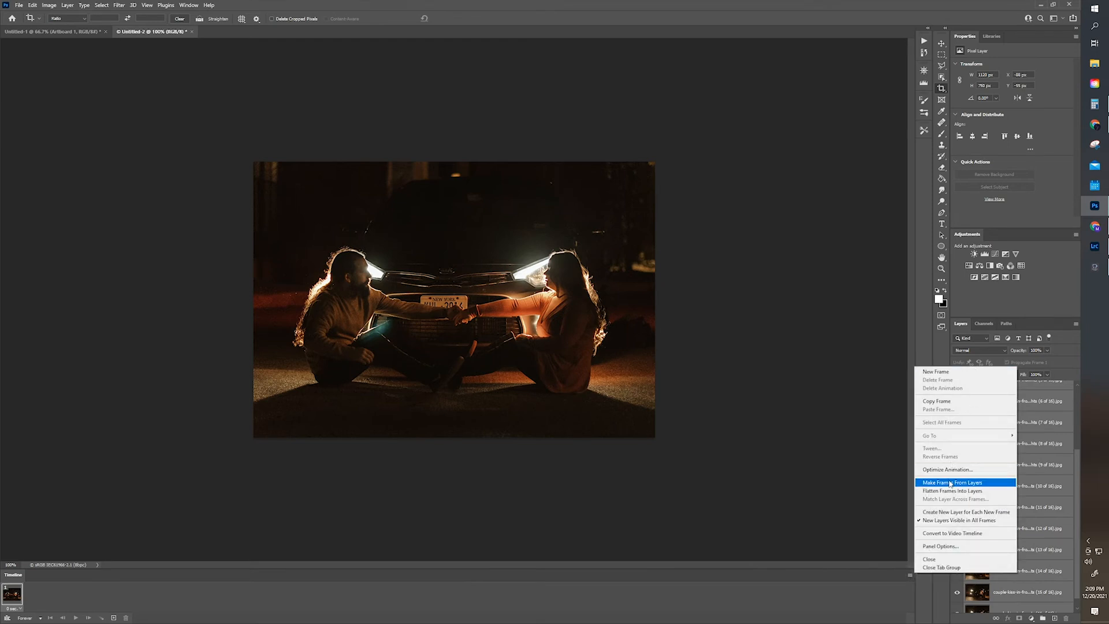
click(952, 482)
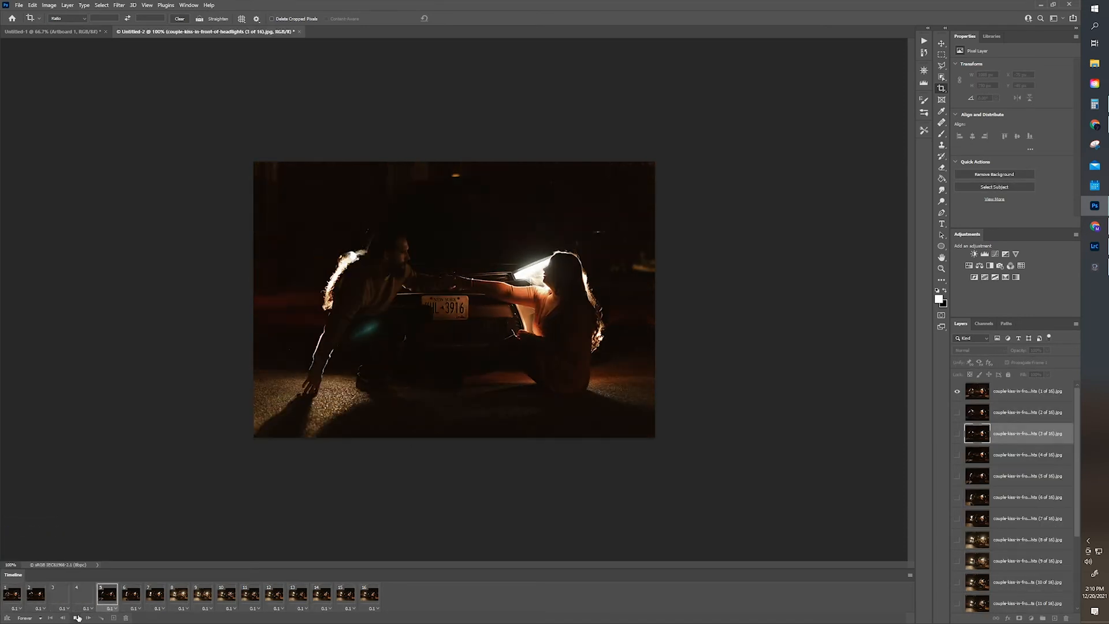
click(77, 617)
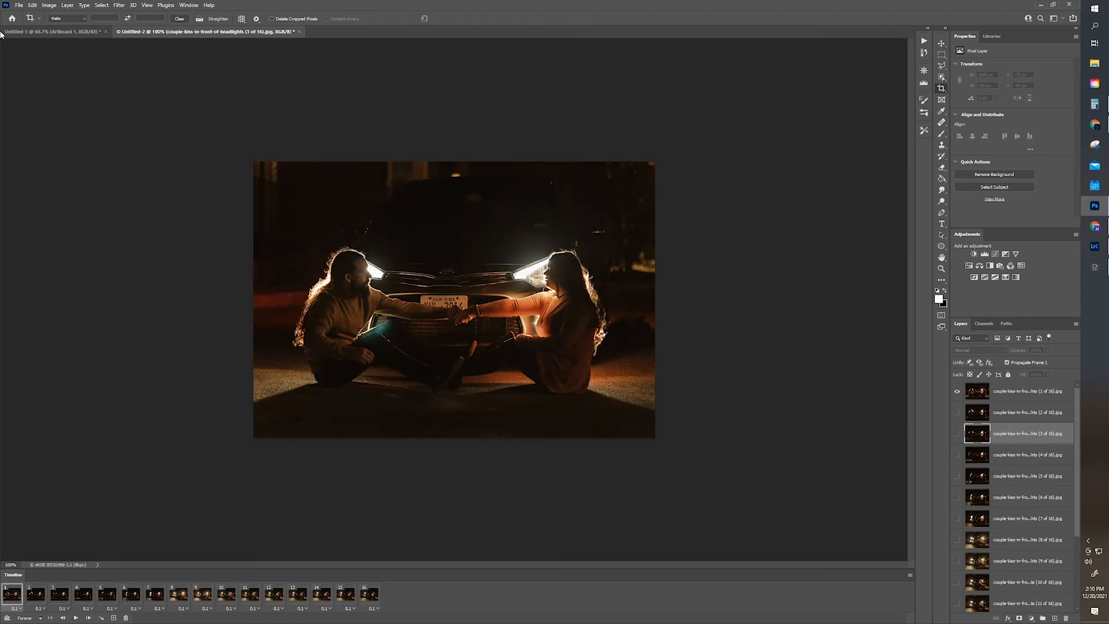
click(20, 5)
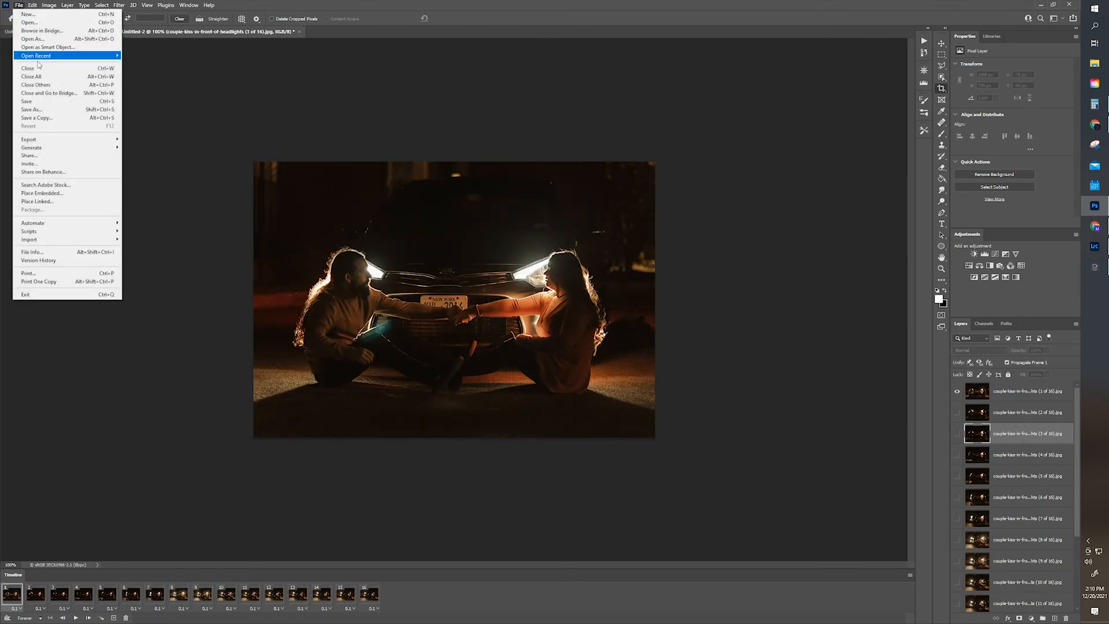
mouse_move(28, 157)
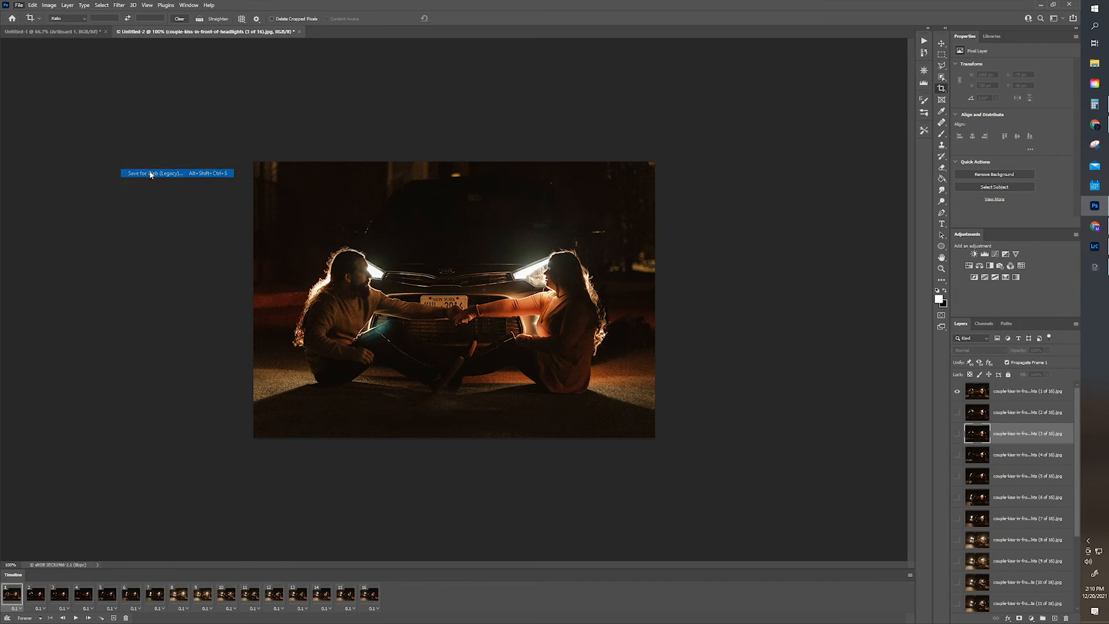
- Save the animation through Save for Web as a GIF looping forever
click(153, 173)
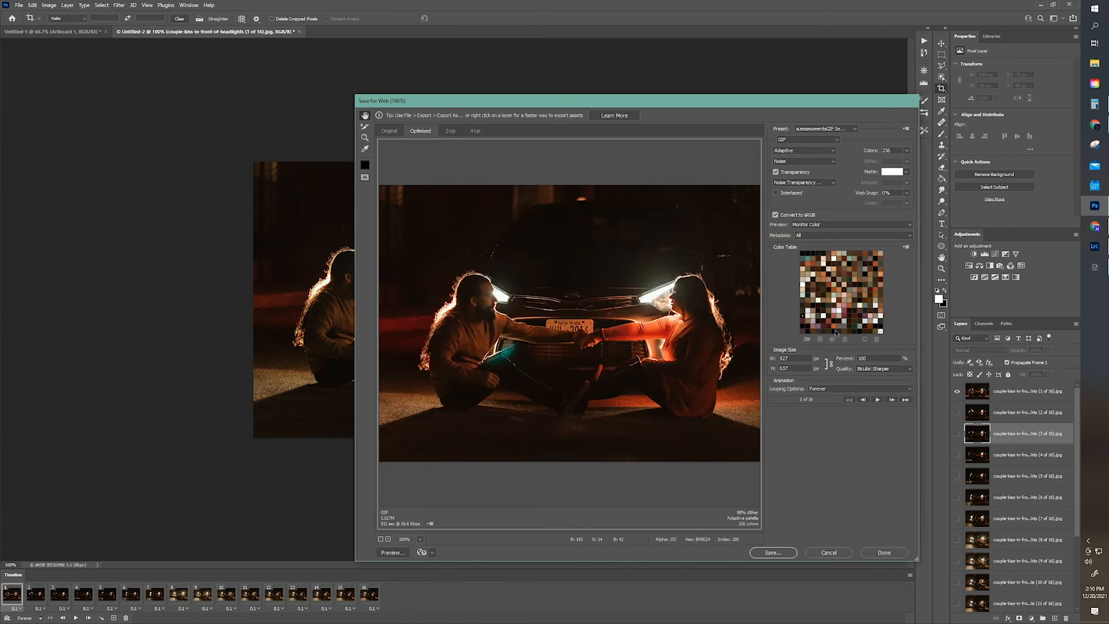
click(774, 552)
text(convert gif to mp4)
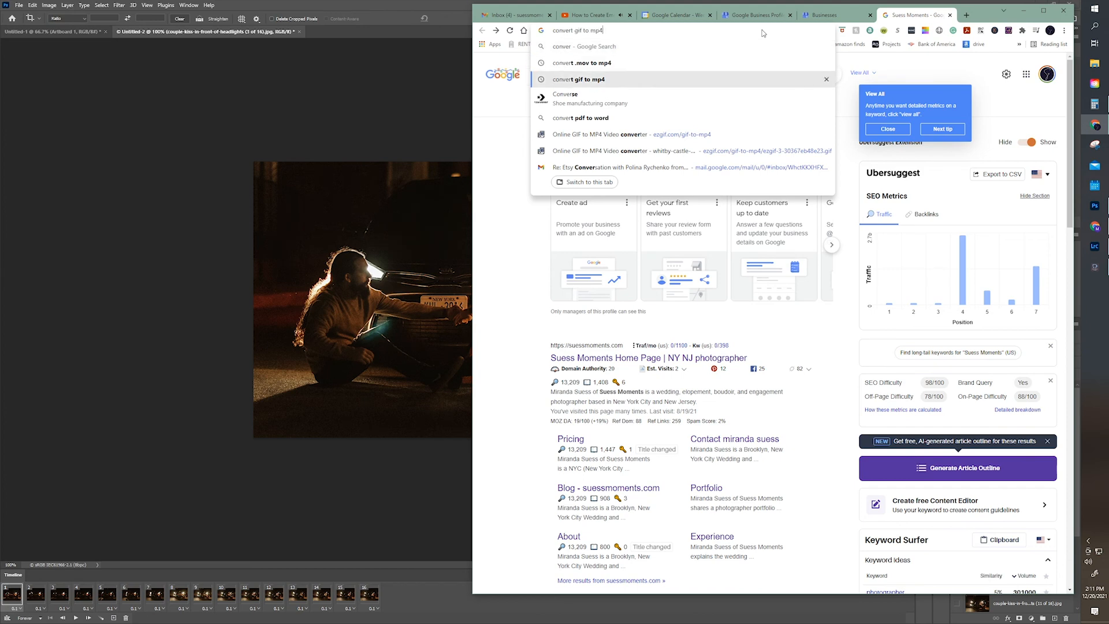
- Search 'convert gif to mp4' and open the ezgif.com converter result
key(Enter)
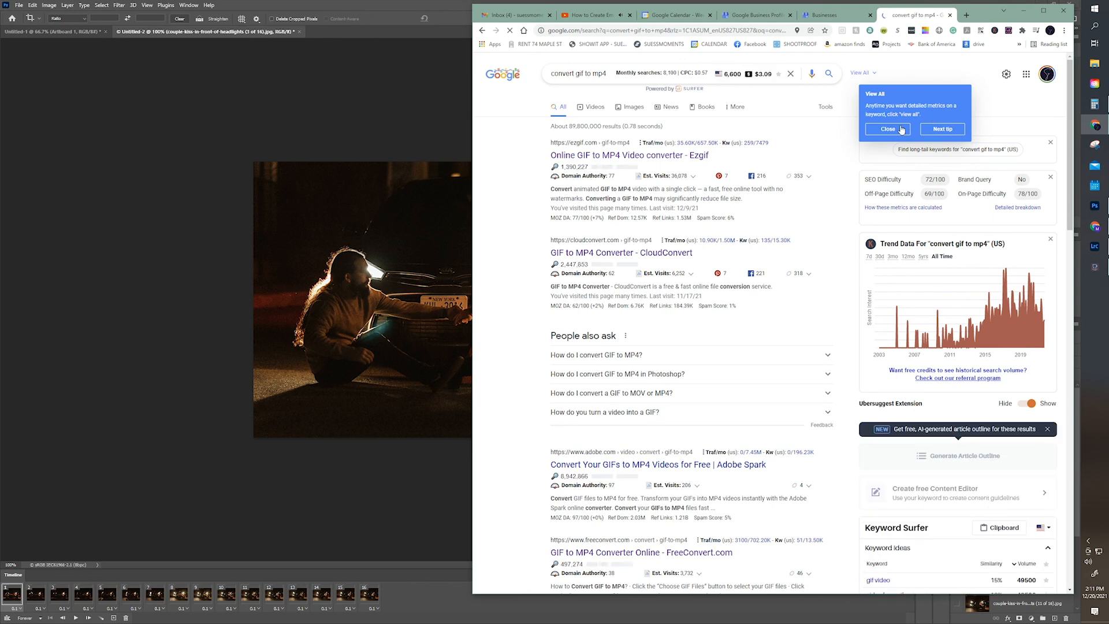
click(635, 155)
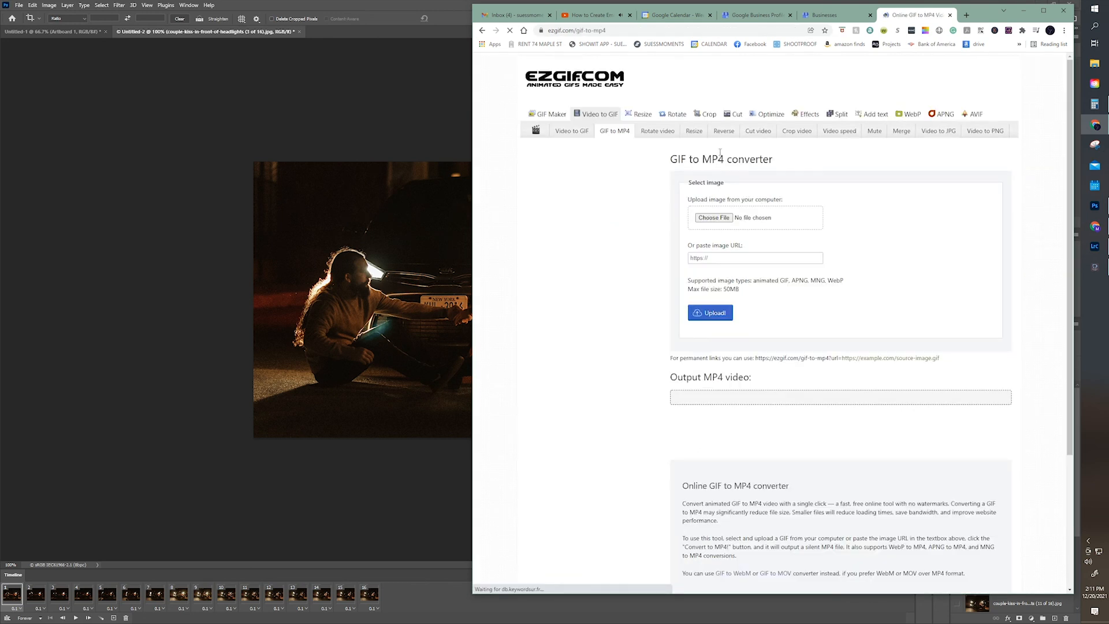
- Upload the 5.03 MB couple GIF and start the MP4 conversion
click(714, 217)
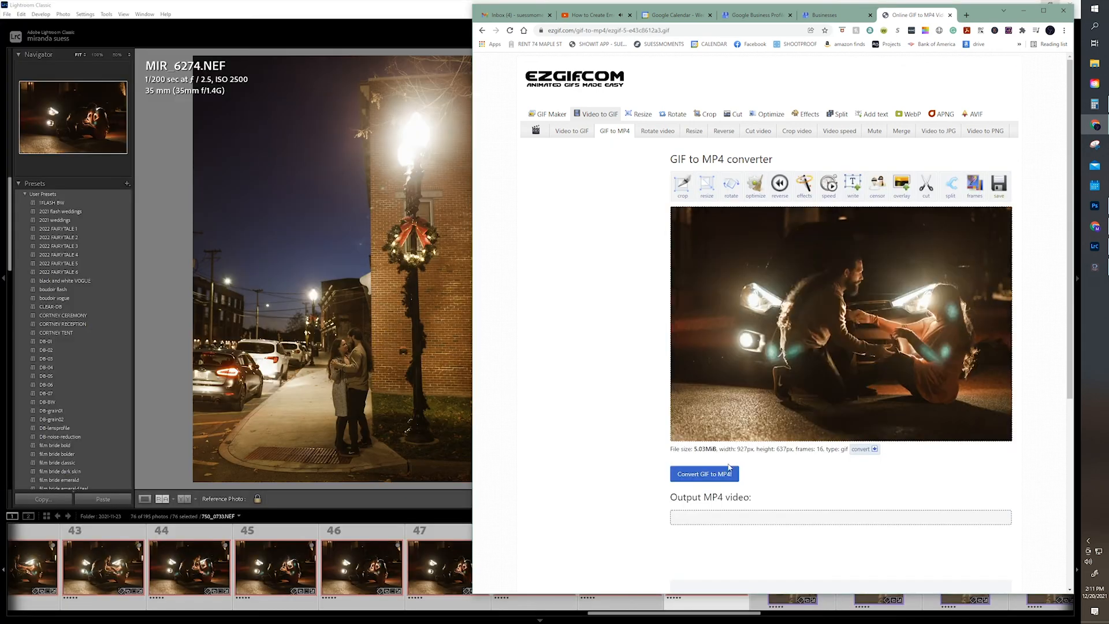
click(705, 474)
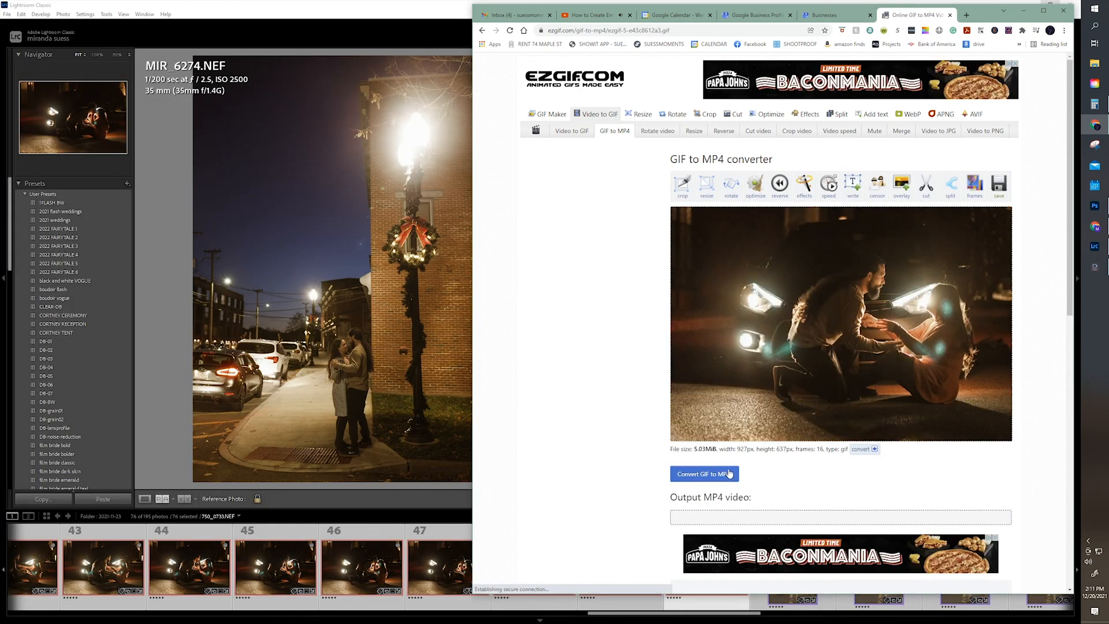
click(704, 474)
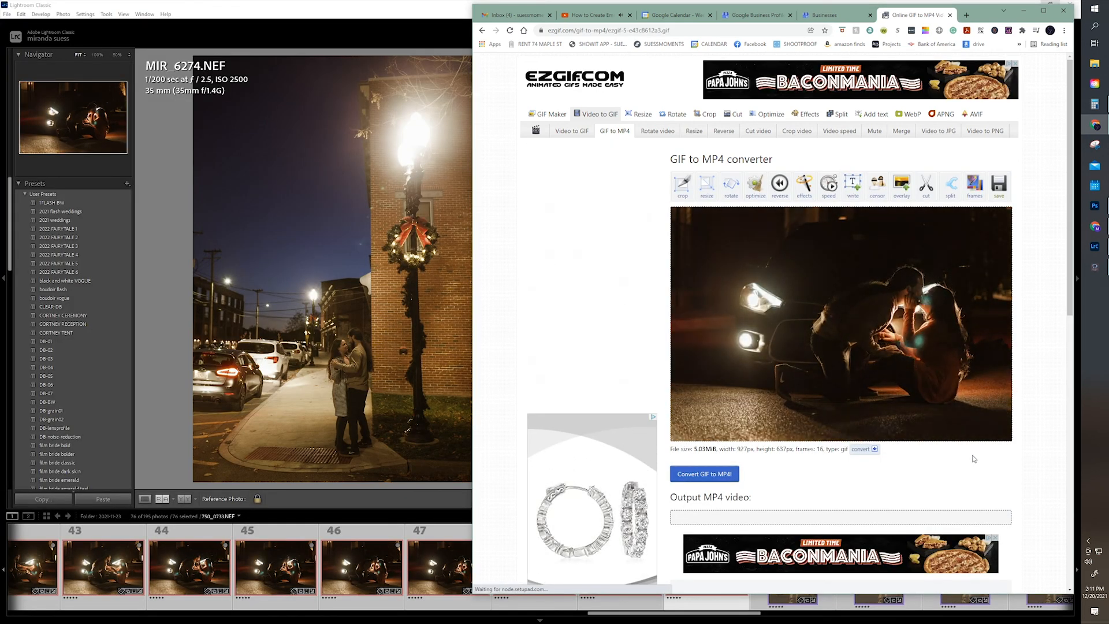